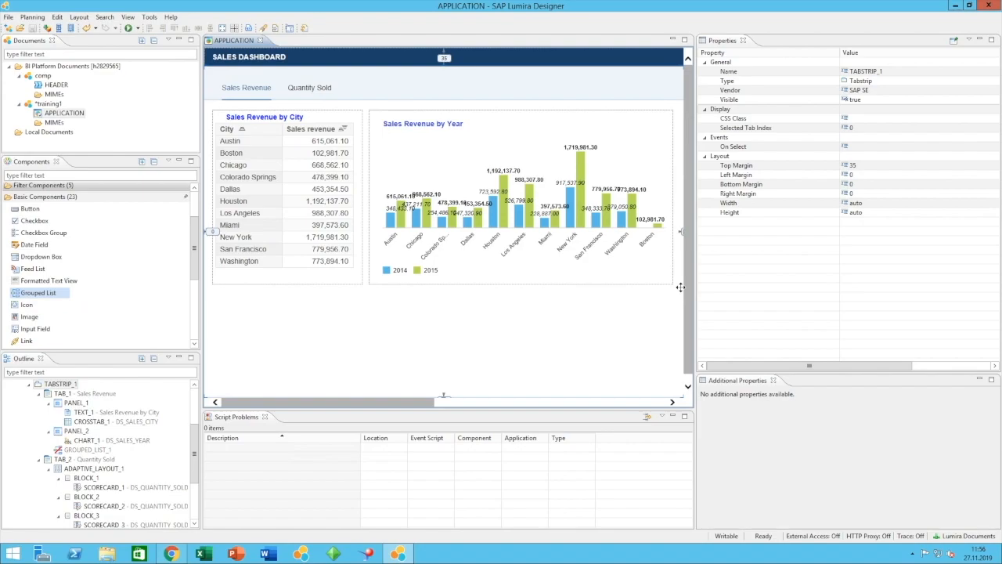
{"action": "mouse_move", "coordinate": [361, 300]}
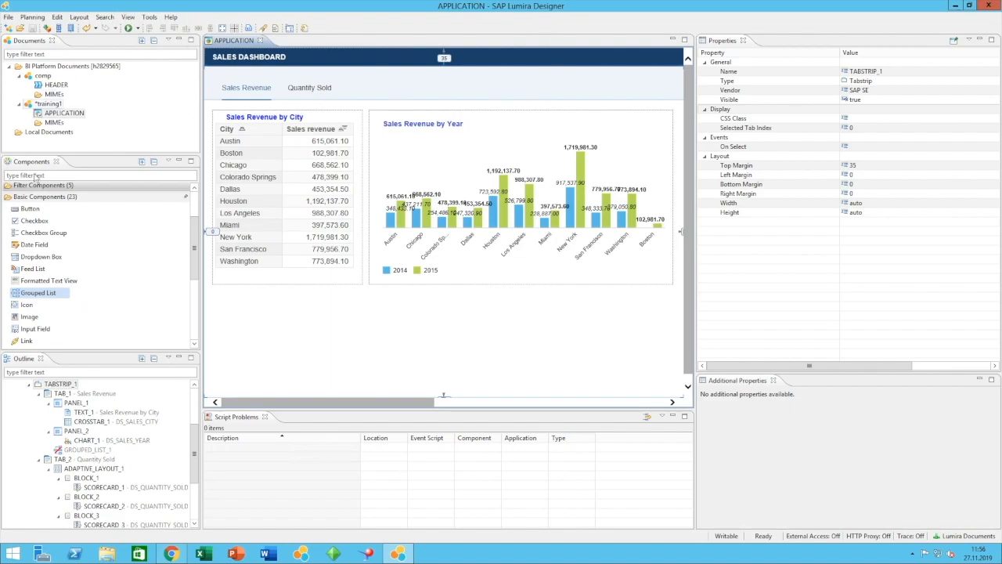
{"action": "mouse_move", "coordinate": [632, 59]}
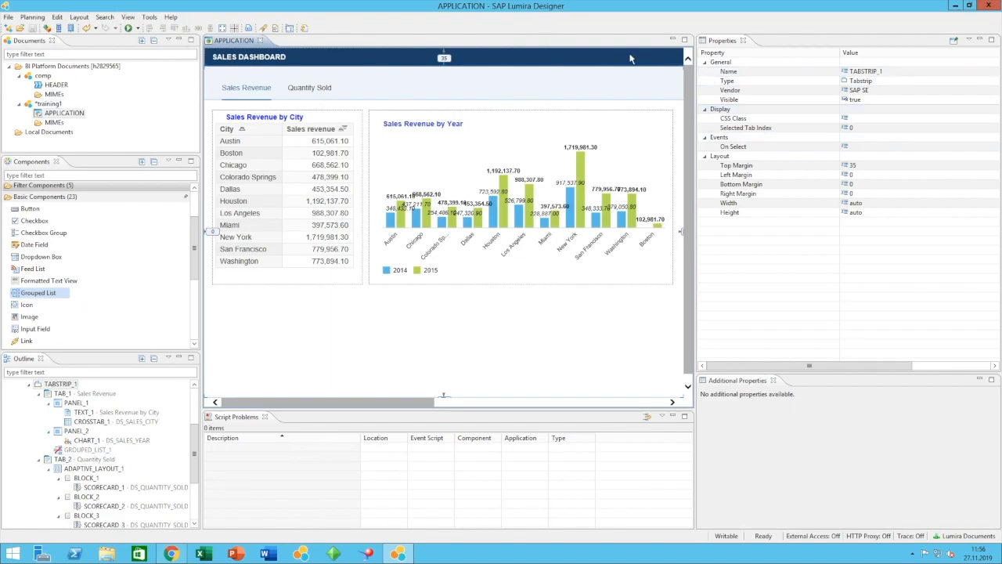
{"action": "mouse_move", "coordinate": [297, 501]}
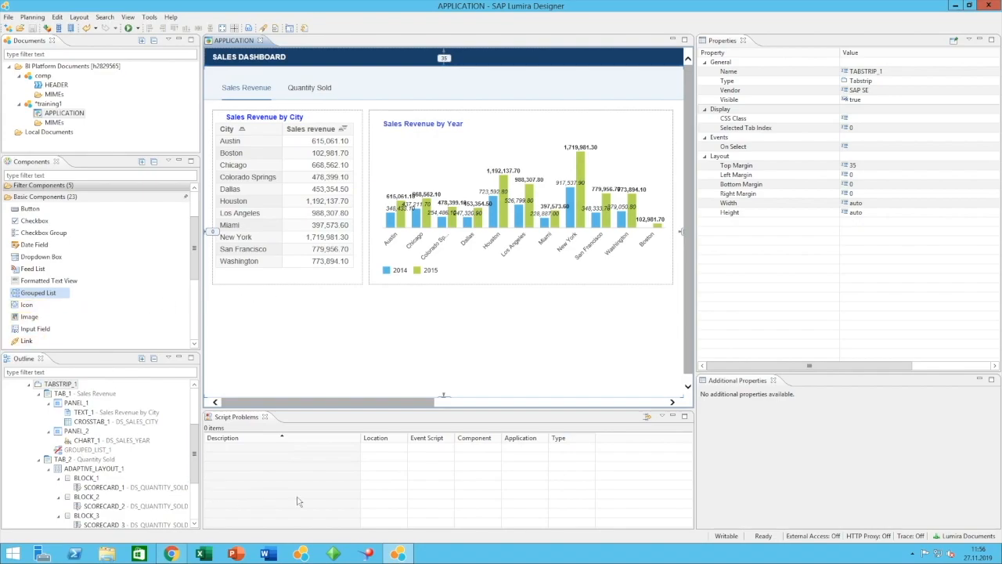
{"action": "mouse_move", "coordinate": [218, 344]}
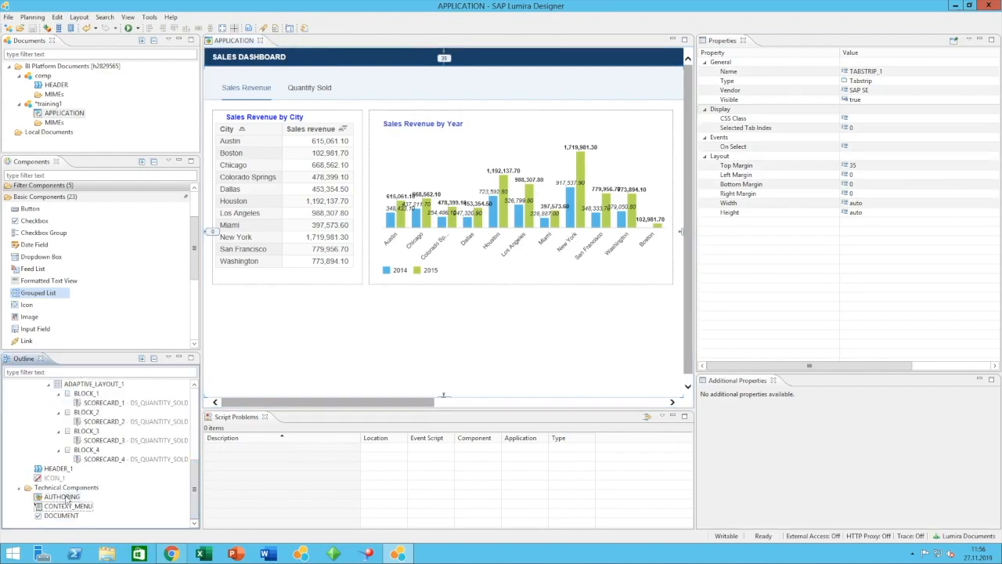
Select the AUTHORING technical component and review its Authoring Area property.
{"action": "left_click", "coordinate": [61, 497]}
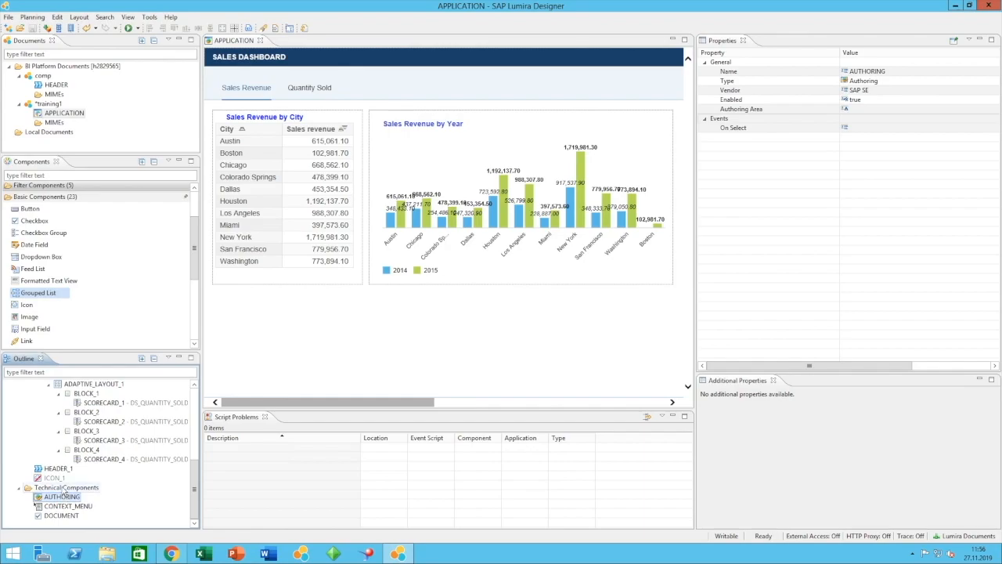
{"action": "right_click", "coordinate": [65, 487]}
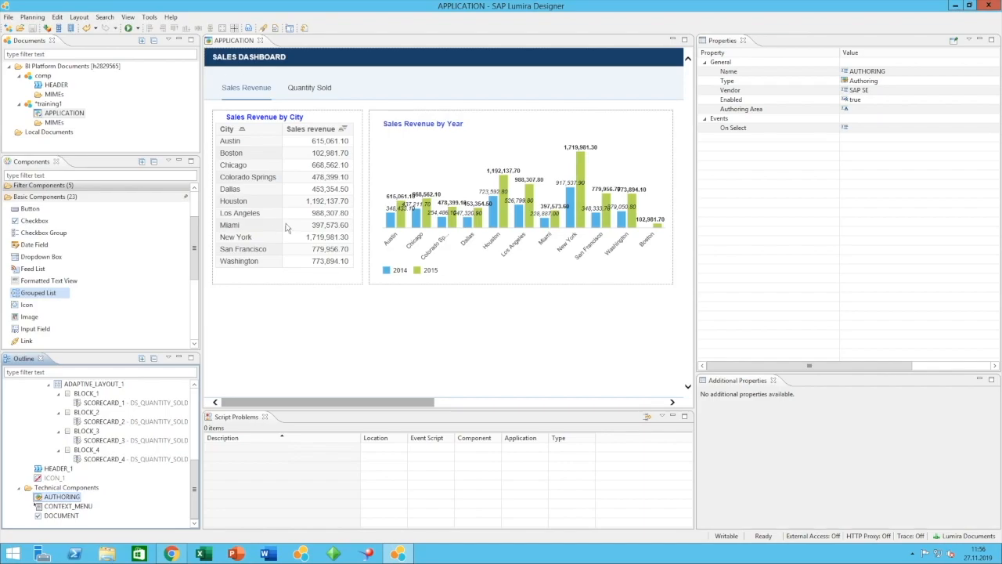
{"action": "mouse_move", "coordinate": [625, 347]}
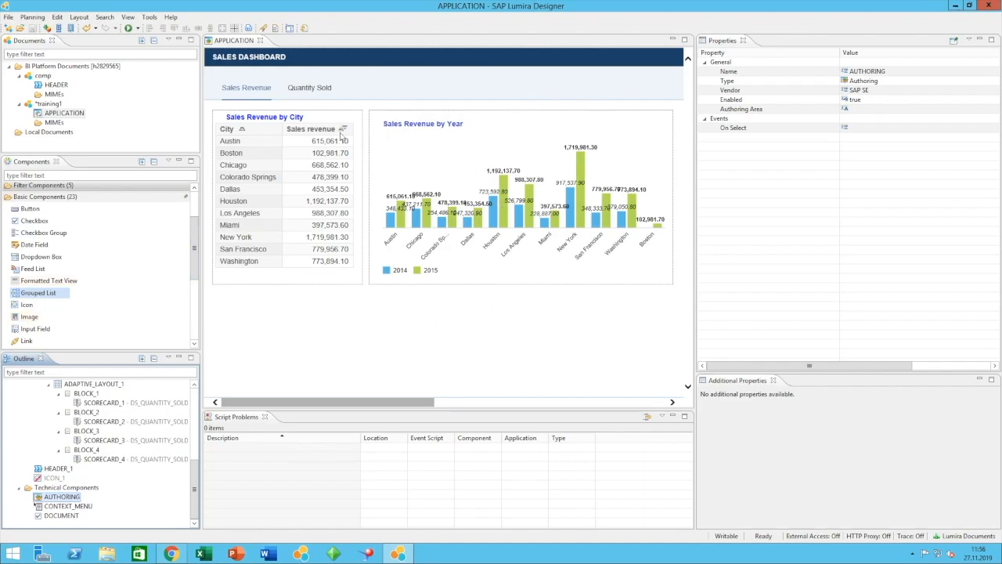
{"action": "mouse_move", "coordinate": [557, 125]}
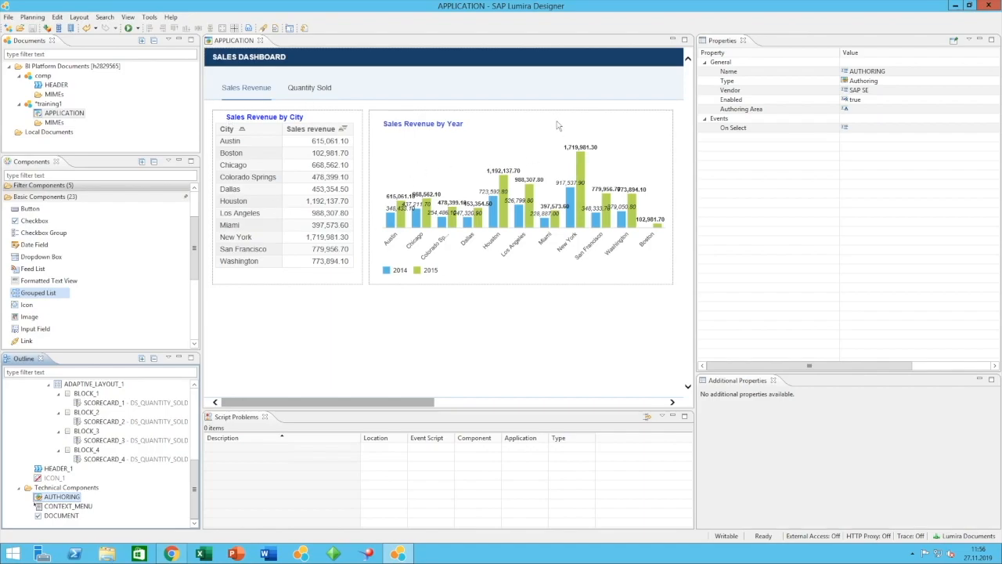
{"action": "mouse_move", "coordinate": [571, 329]}
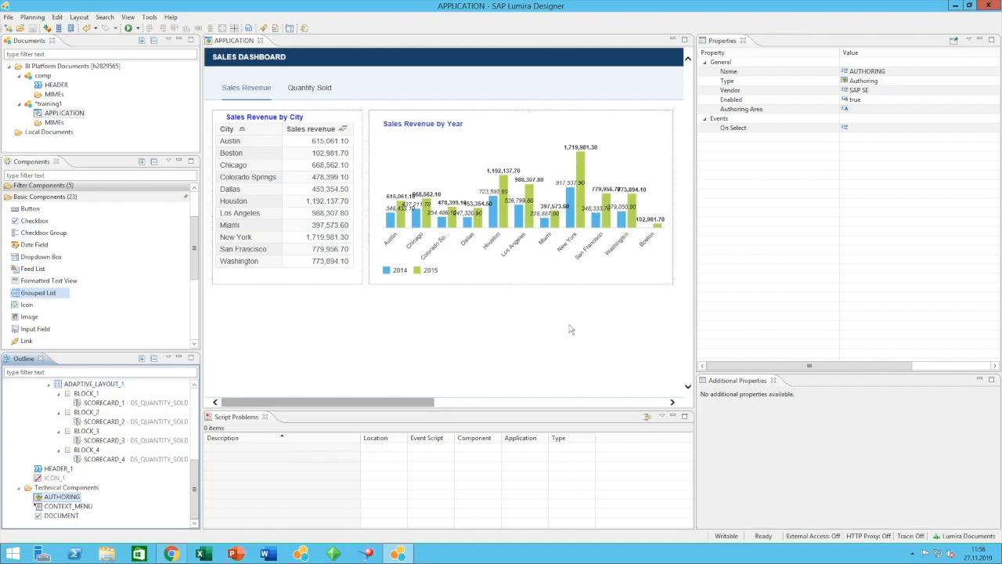
{"action": "mouse_move", "coordinate": [274, 142]}
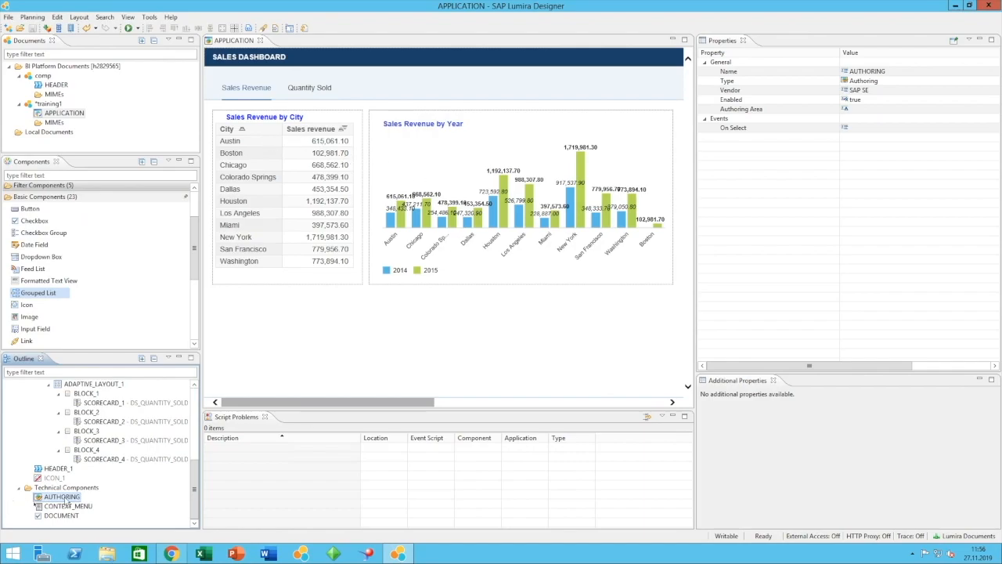
{"action": "right_click", "coordinate": [61, 497]}
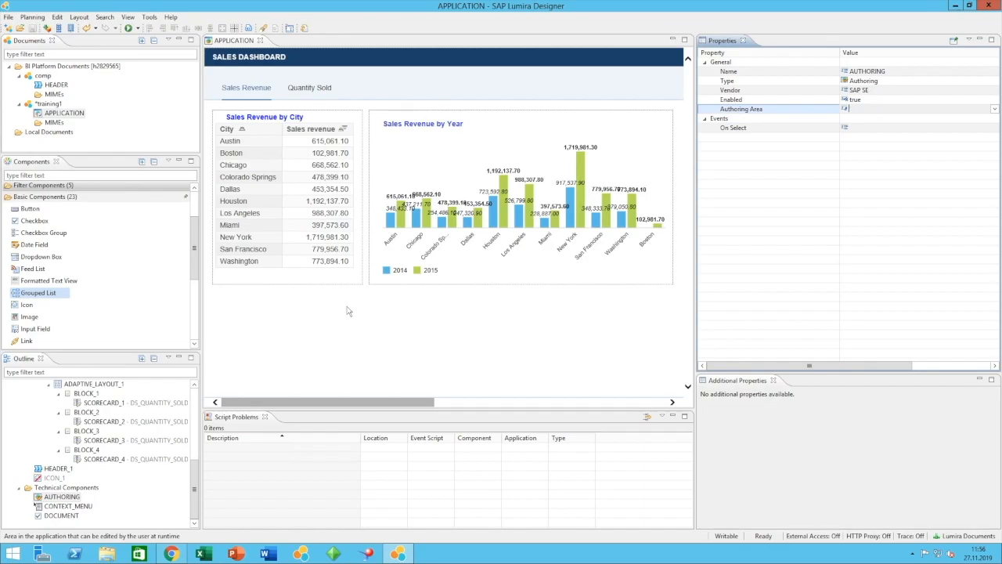
{"action": "mouse_move", "coordinate": [498, 160]}
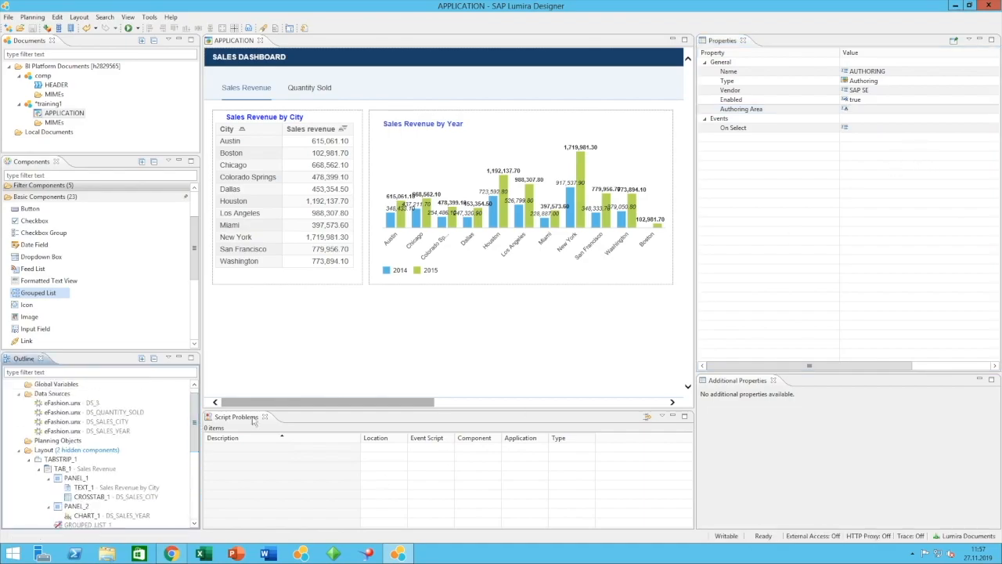
{"action": "mouse_move", "coordinate": [398, 141]}
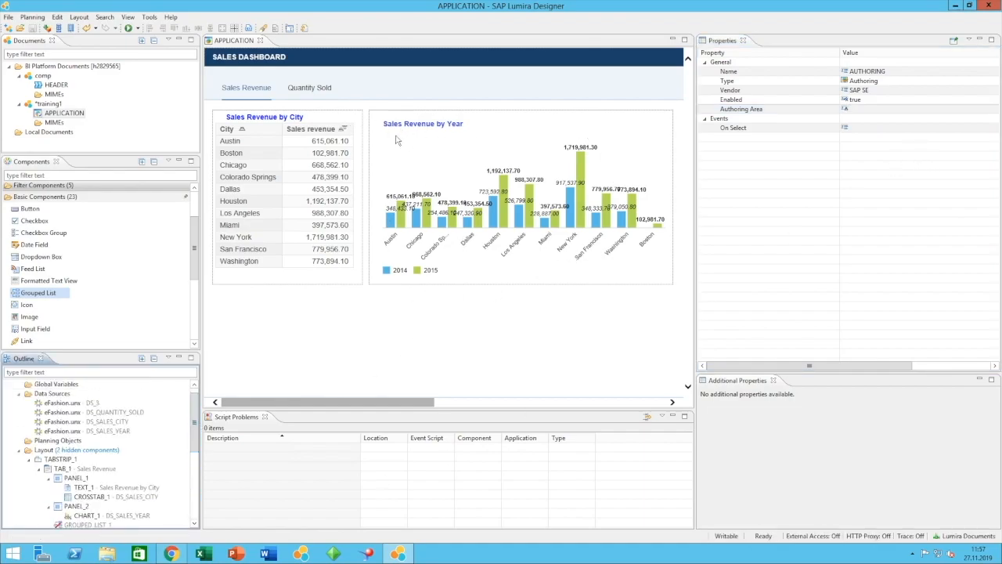
{"action": "mouse_move", "coordinate": [291, 139]}
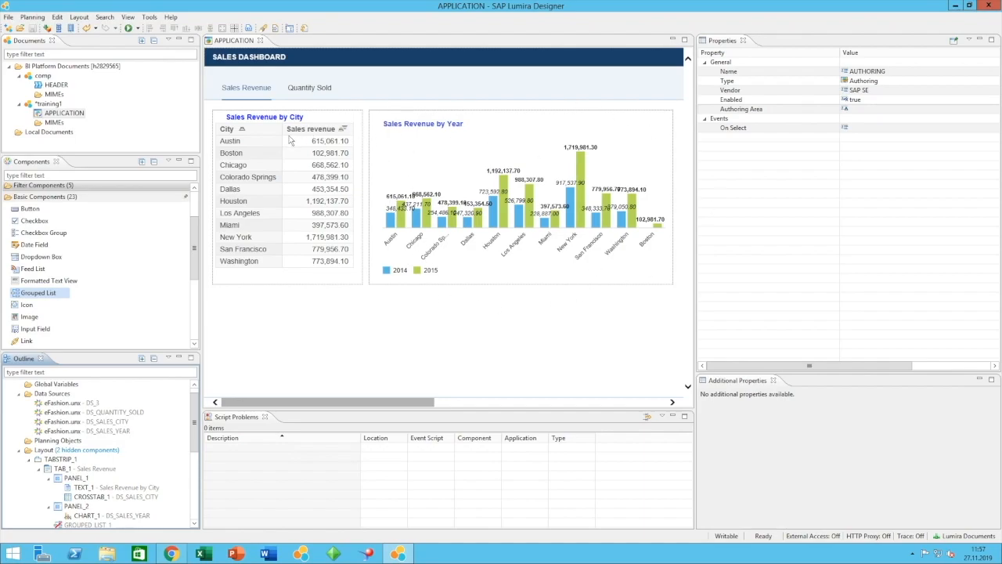
{"action": "mouse_move", "coordinate": [407, 118]}
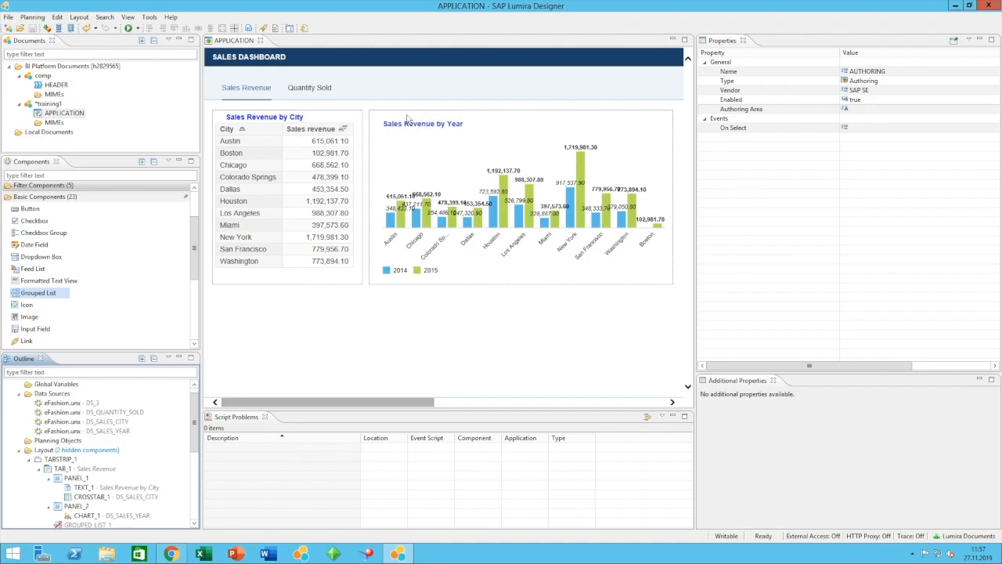
{"action": "mouse_move", "coordinate": [515, 130]}
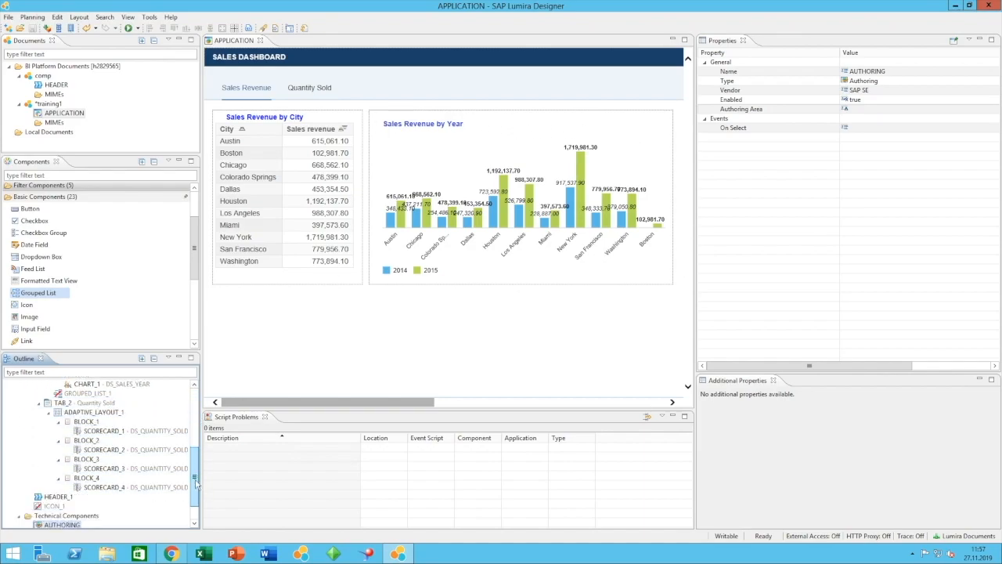
Select DOCUMENT under Technical Components to show its On Dataset Refresh Complete event.
{"action": "scroll", "scroll_direction": "down", "scroll_amount": 3}
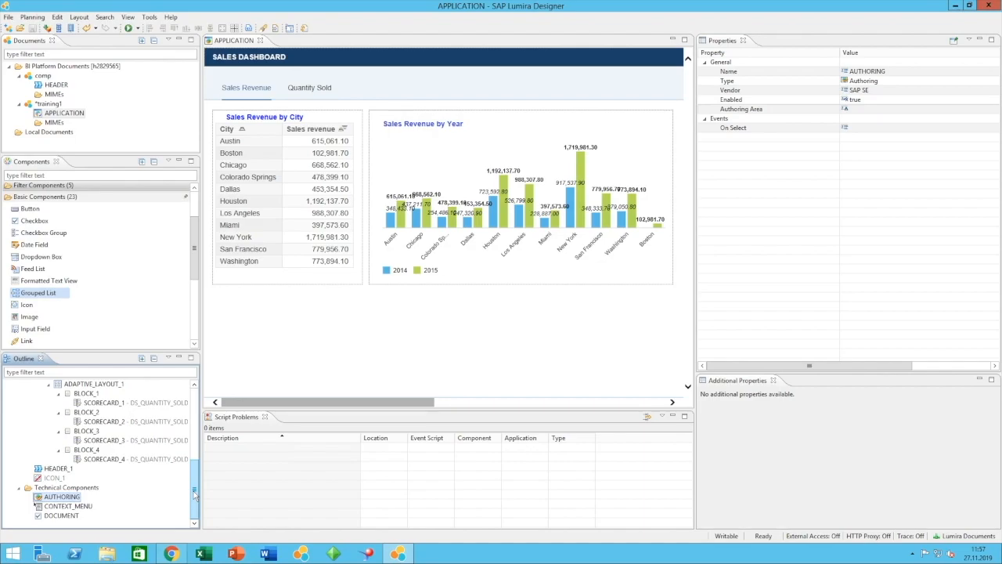
{"action": "left_click", "coordinate": [62, 515]}
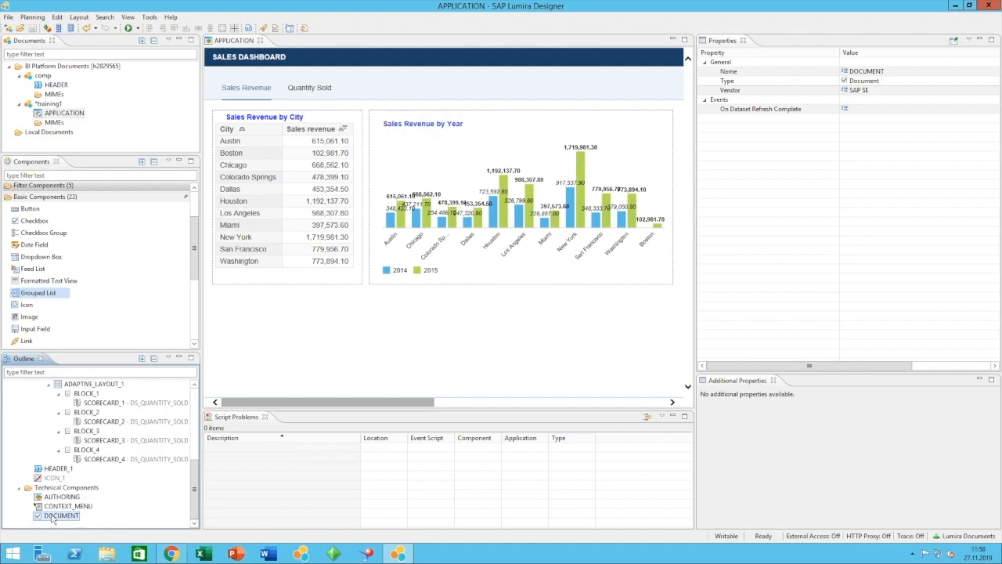
{"action": "mouse_move", "coordinate": [86, 520]}
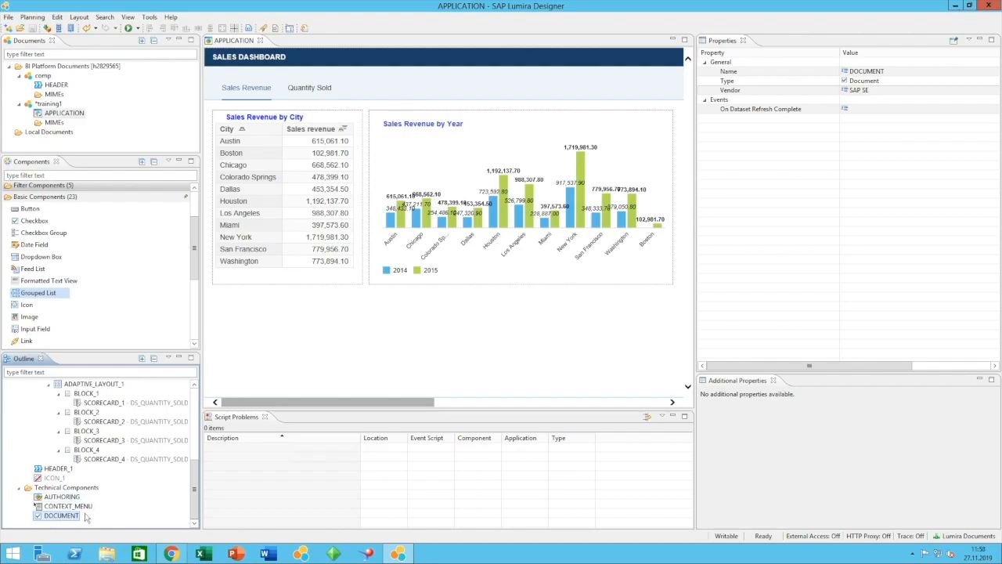
{"action": "left_click", "coordinate": [61, 497]}
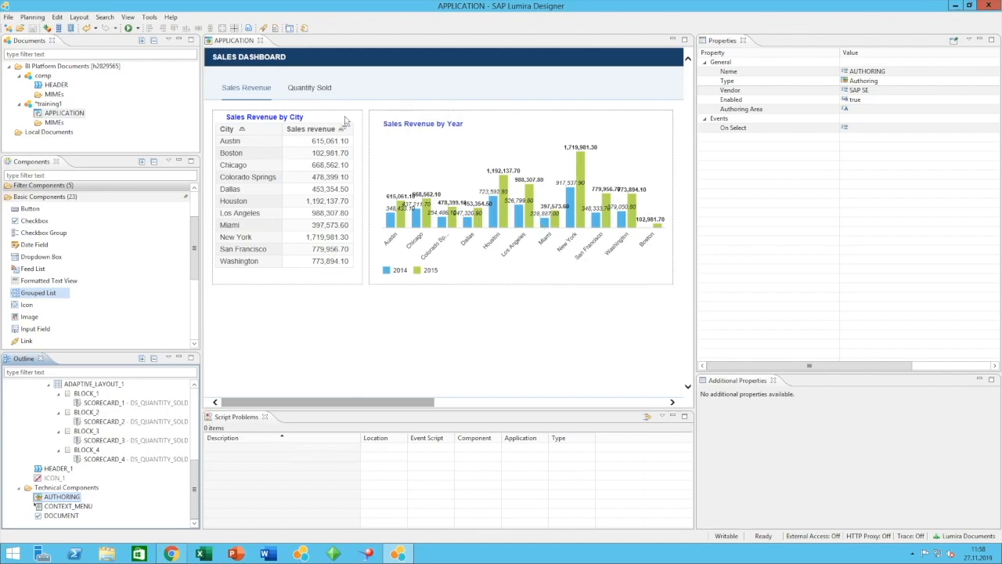
{"action": "mouse_move", "coordinate": [368, 350]}
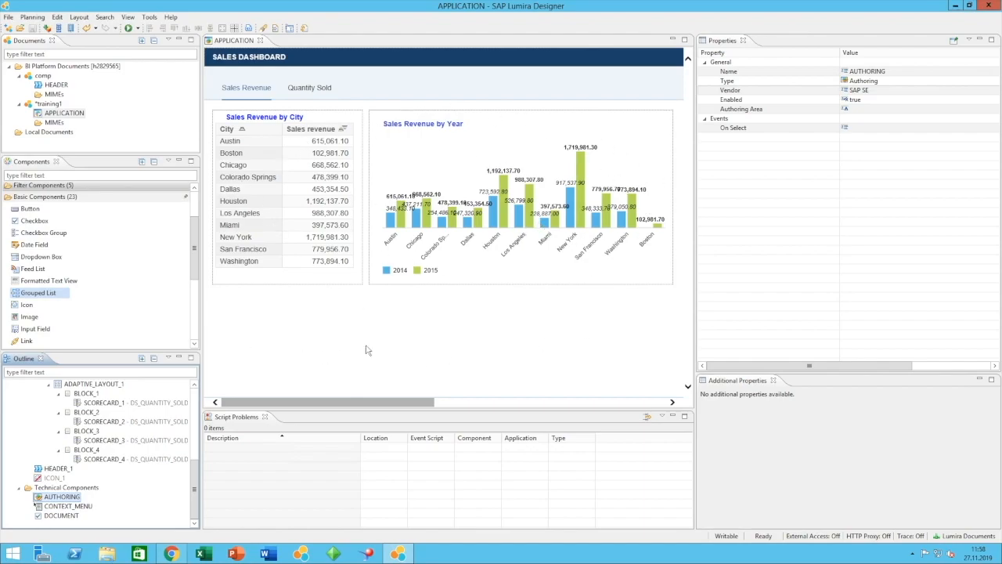
{"action": "left_click", "coordinate": [61, 515]}
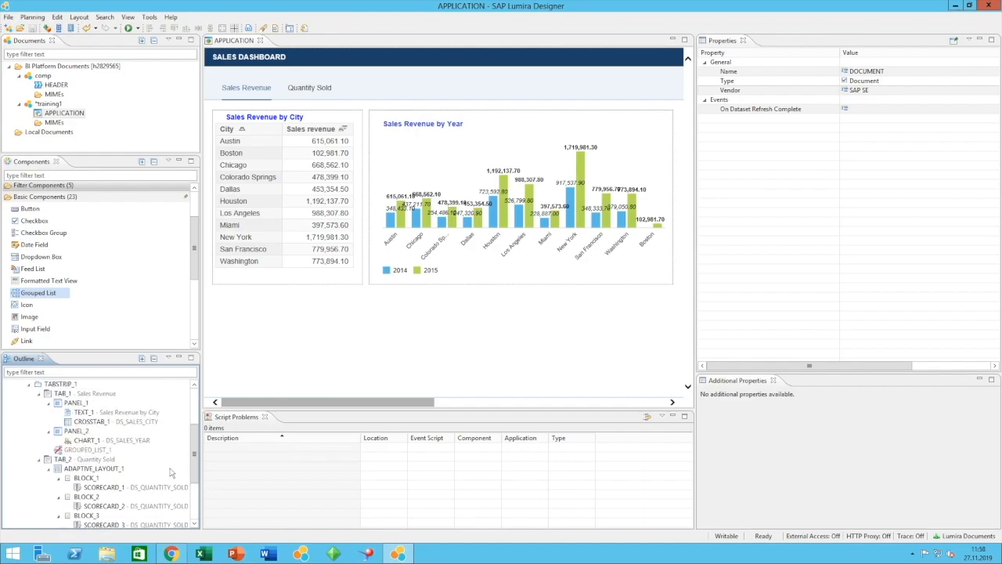
{"action": "left_click", "coordinate": [90, 450]}
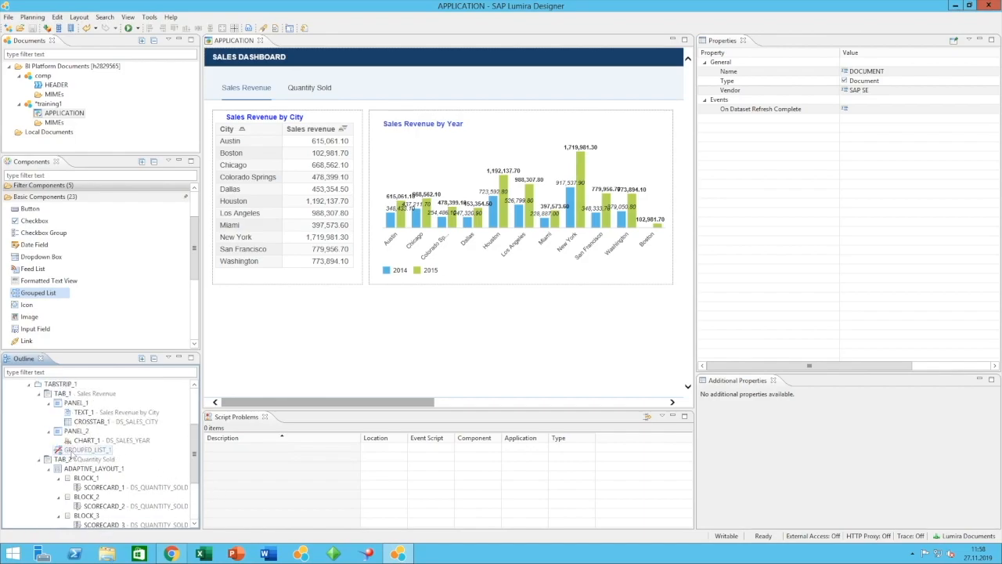
{"action": "right_click", "coordinate": [90, 449]}
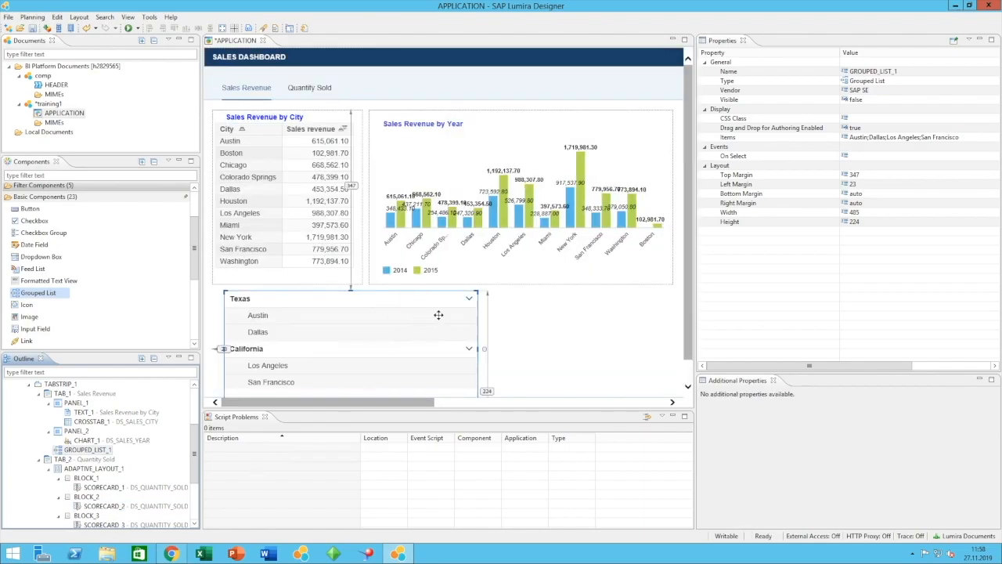
{"action": "mouse_move", "coordinate": [654, 313]}
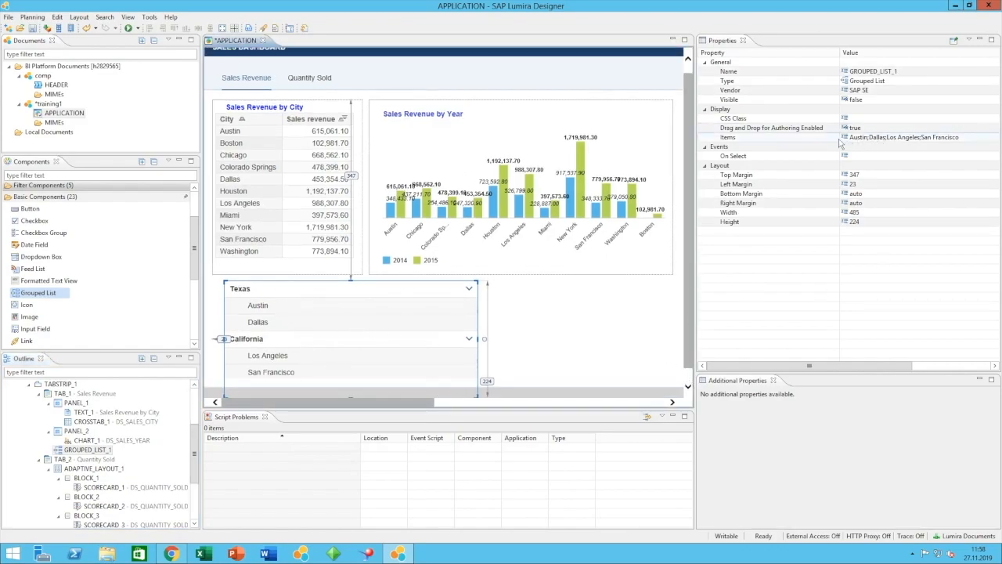
{"action": "mouse_move", "coordinate": [989, 141]}
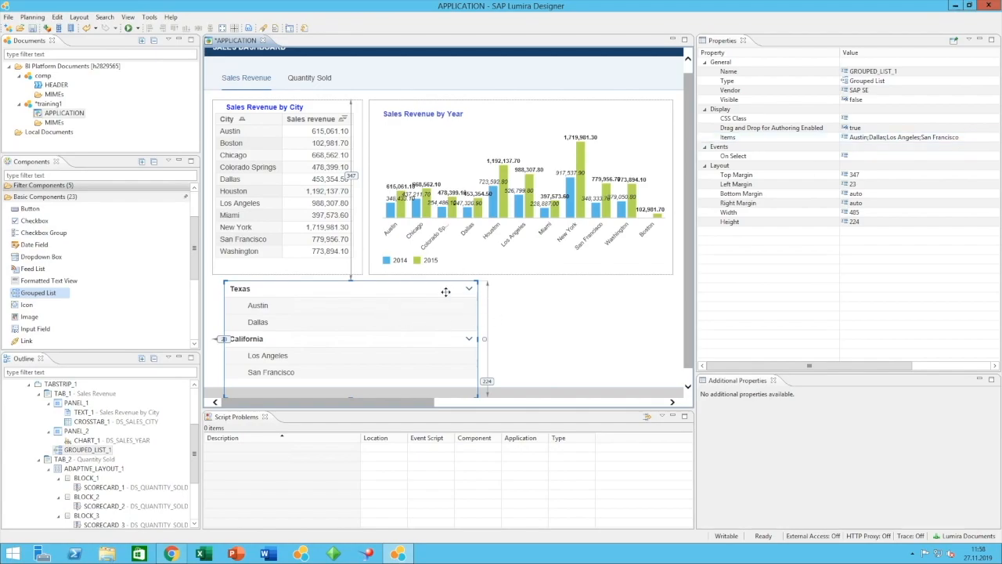
{"action": "mouse_move", "coordinate": [397, 322]}
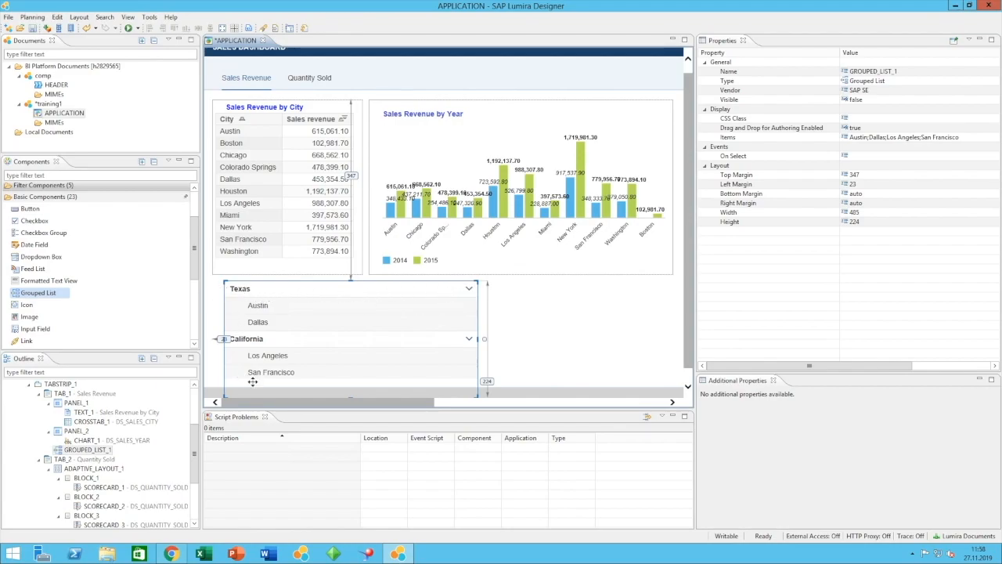
{"action": "mouse_move", "coordinate": [258, 306]}
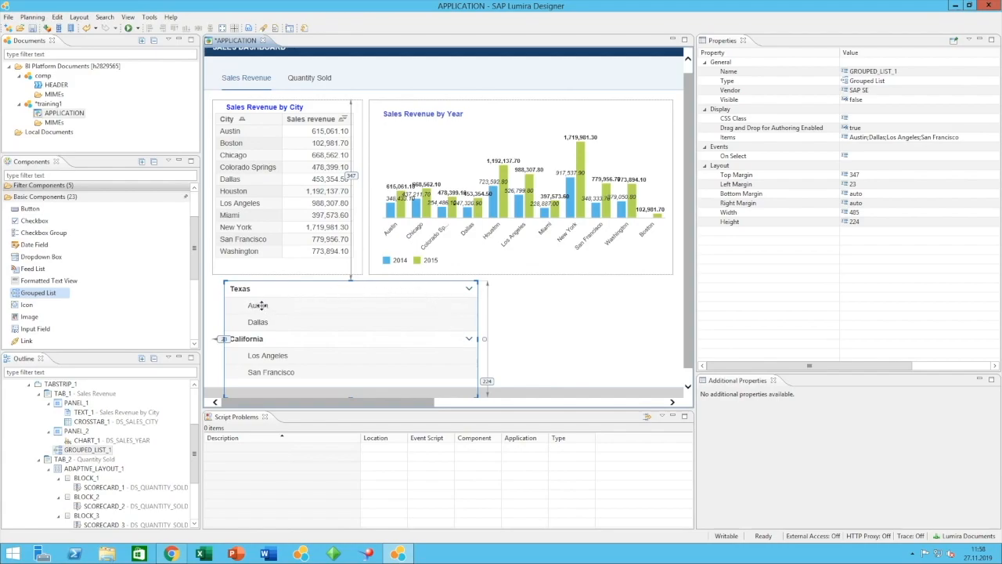
{"action": "mouse_move", "coordinate": [249, 314]}
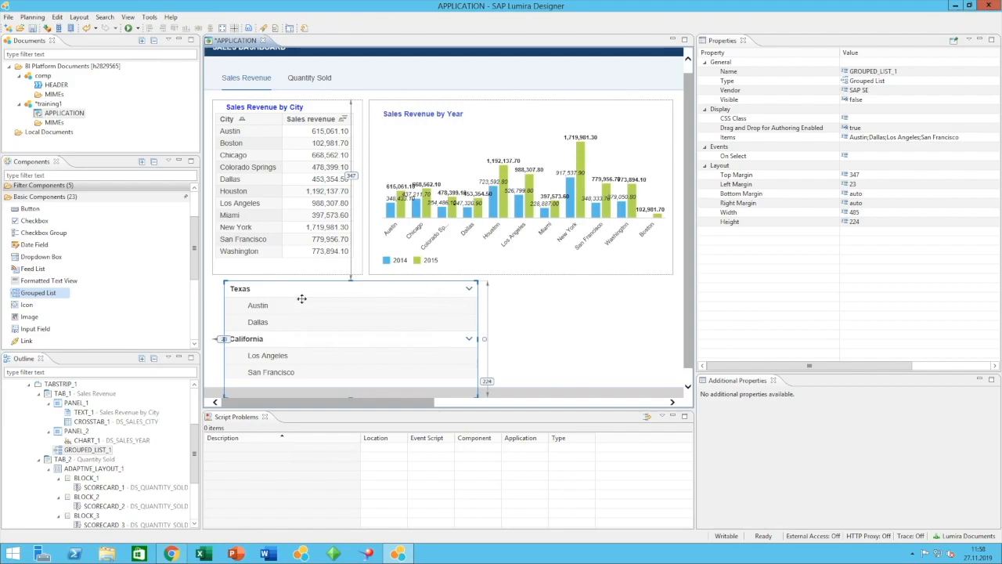
{"action": "mouse_move", "coordinate": [298, 334]}
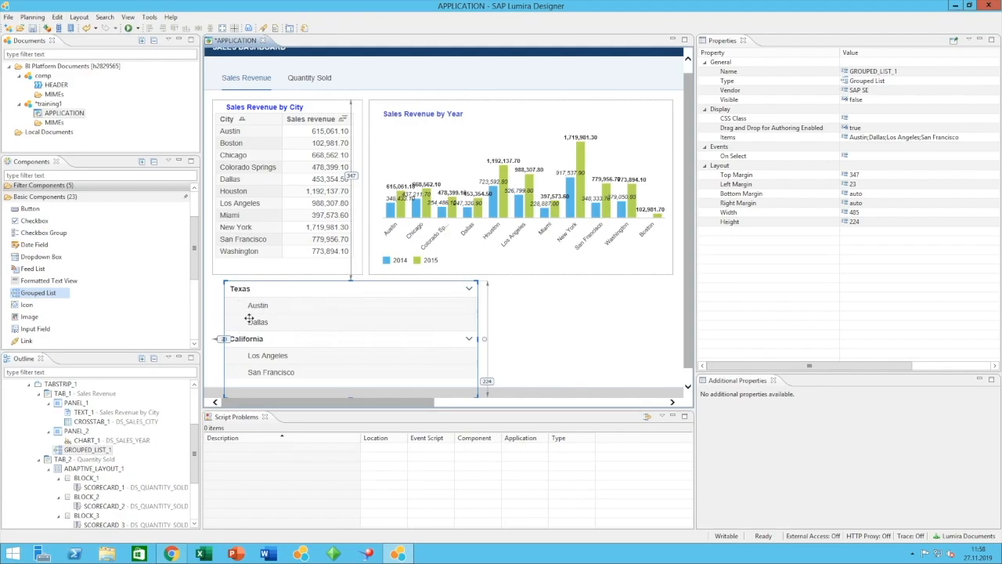
{"action": "mouse_move", "coordinate": [311, 307]}
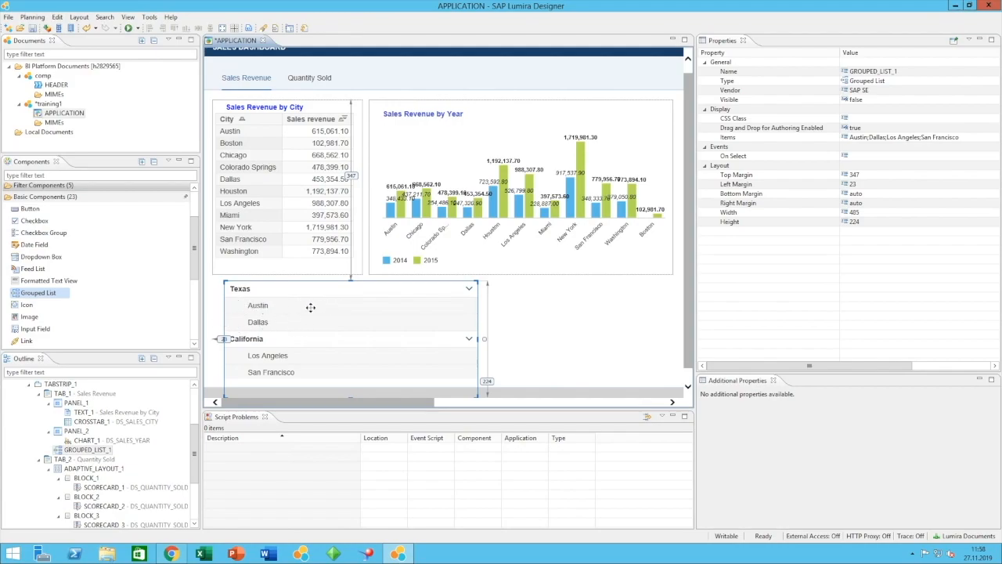
{"action": "mouse_move", "coordinate": [467, 326]}
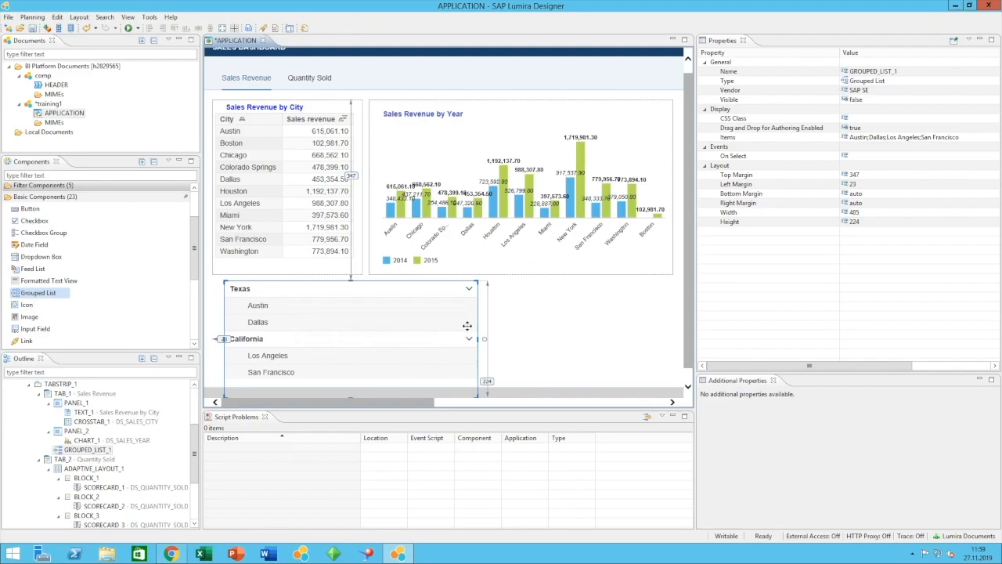
{"action": "mouse_move", "coordinate": [222, 311]}
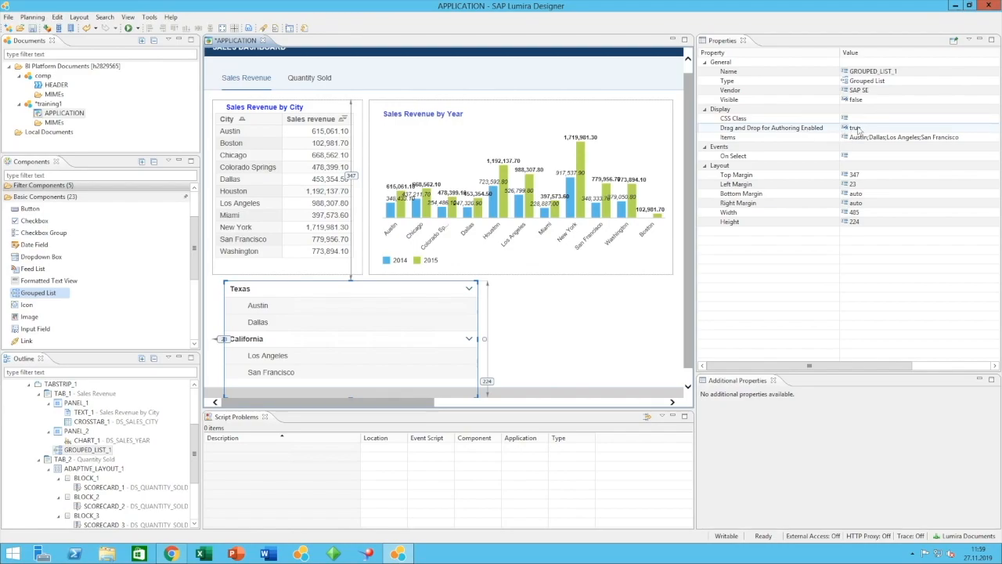
{"action": "left_click", "coordinate": [854, 127]}
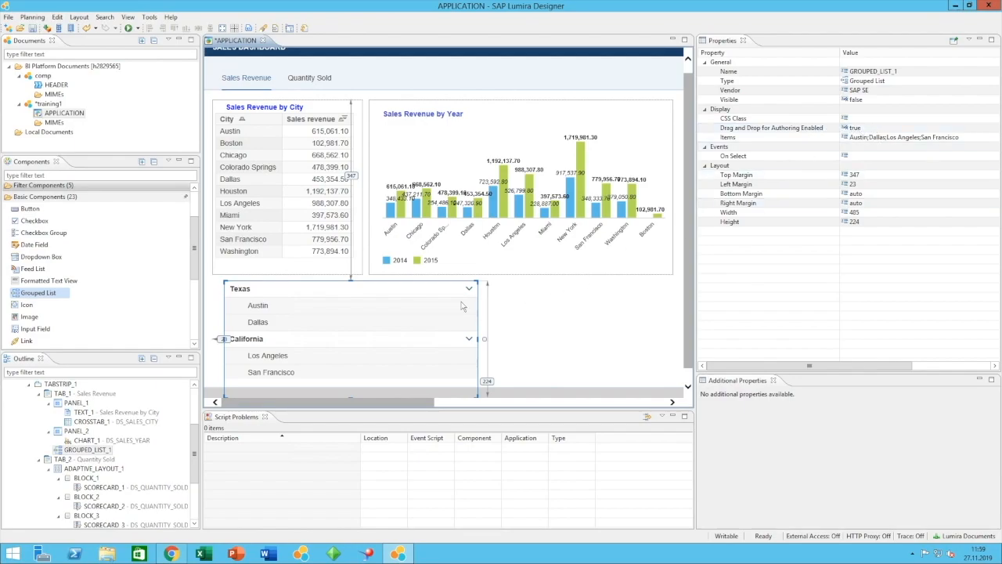
{"action": "mouse_move", "coordinate": [558, 327]}
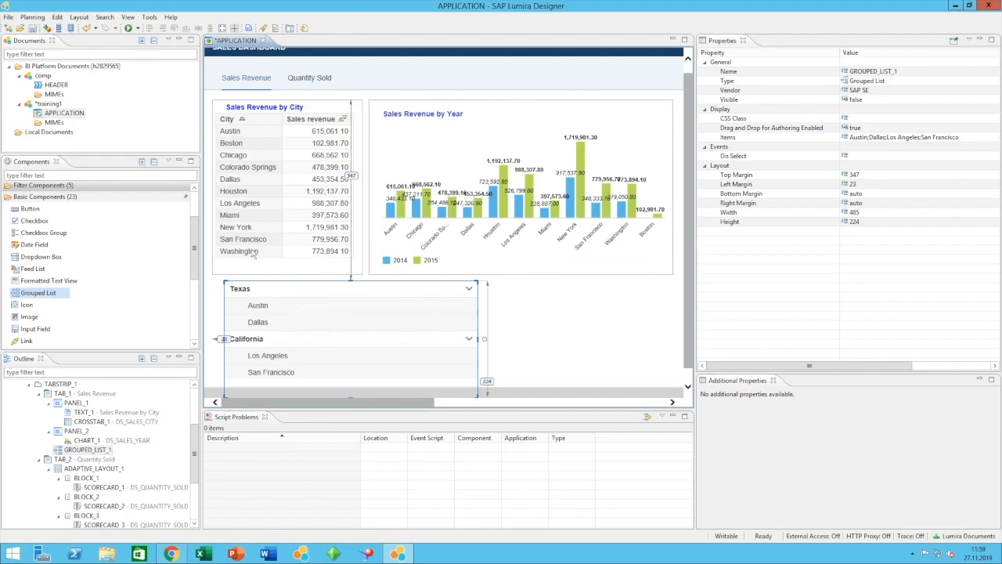
{"action": "mouse_move", "coordinate": [311, 275]}
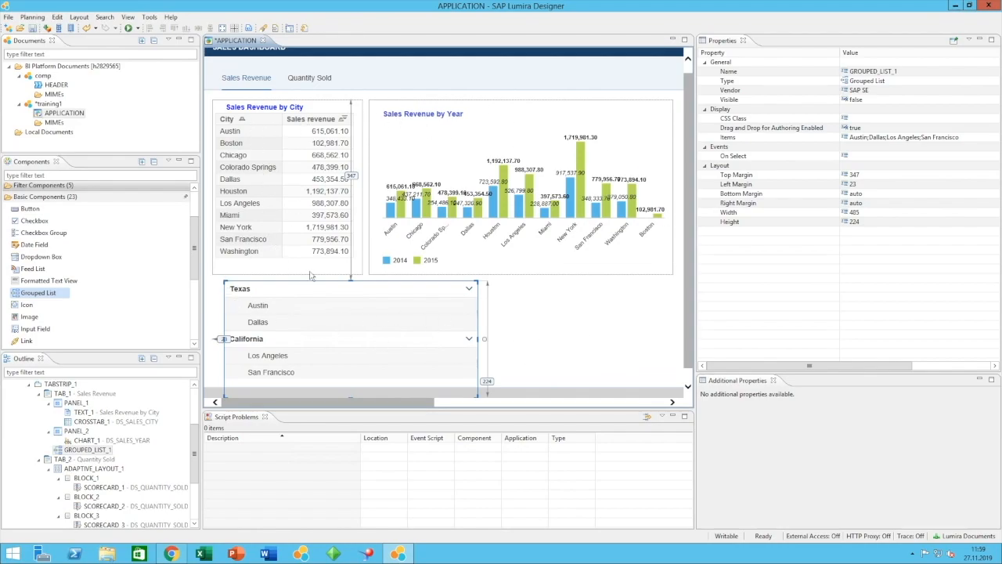
{"action": "mouse_move", "coordinate": [466, 286]}
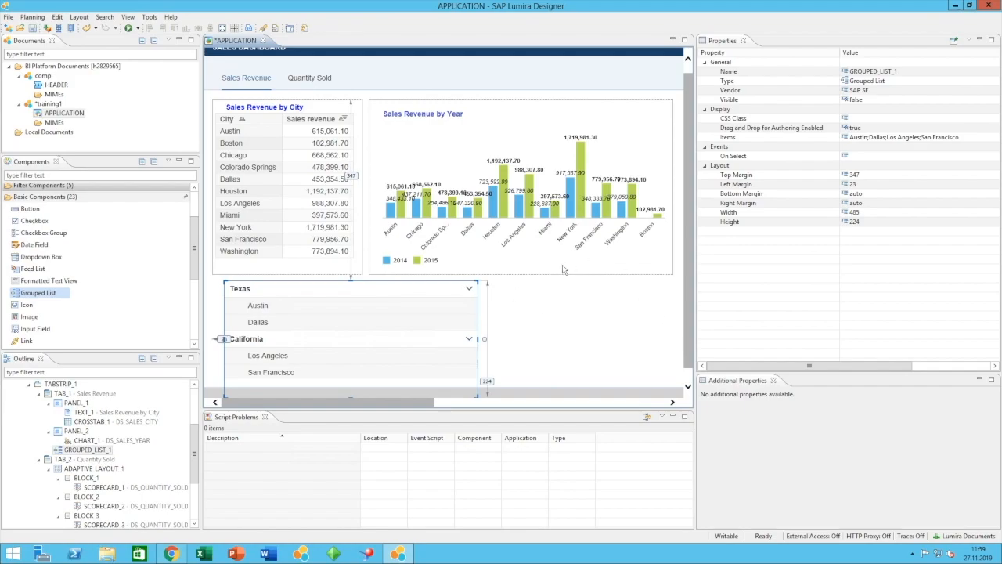
Select the Sales Revenue by Year column chart bound to DS_SALES_YEAR.
{"action": "left_click", "coordinate": [521, 188]}
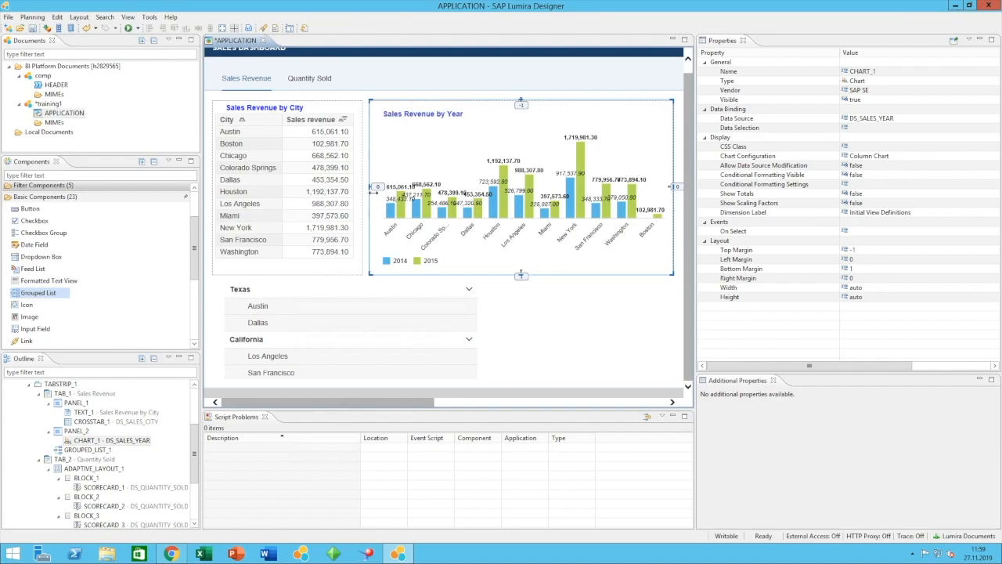
{"action": "mouse_move", "coordinate": [667, 138]}
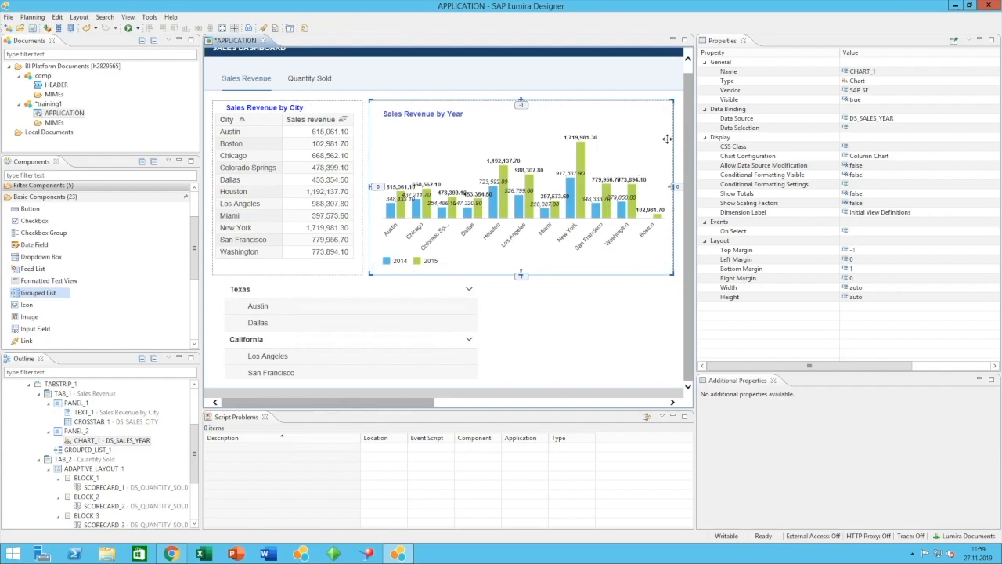
{"action": "mouse_move", "coordinate": [373, 205]}
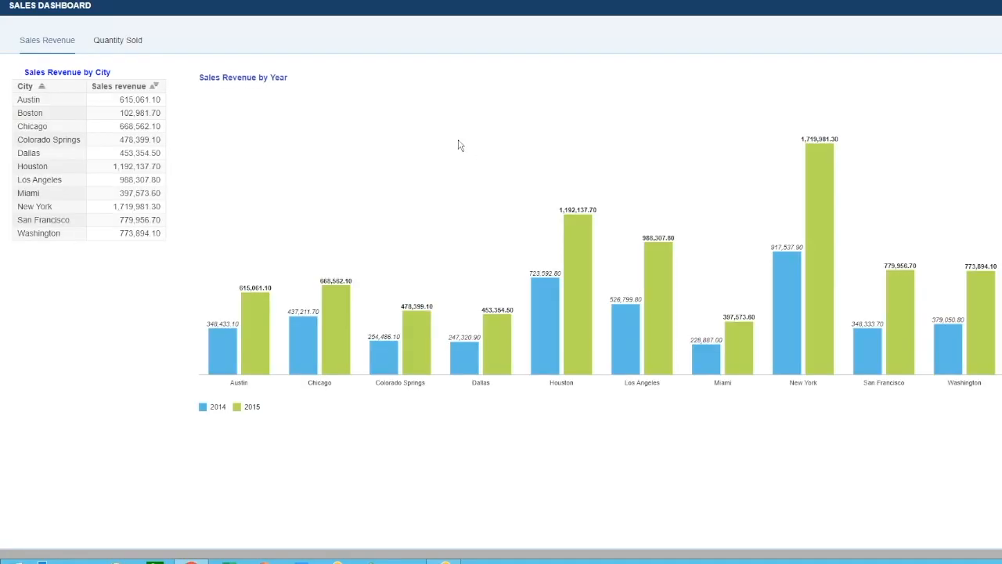
{"action": "mouse_move", "coordinate": [477, 248]}
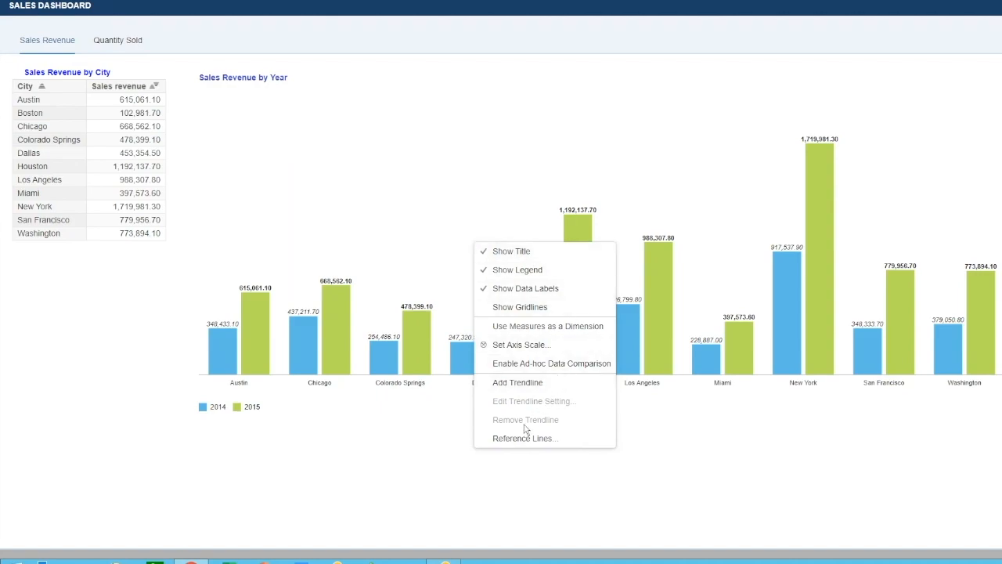
Choose Reference Lines for the yearly revenue chart.
{"action": "left_click", "coordinate": [524, 437]}
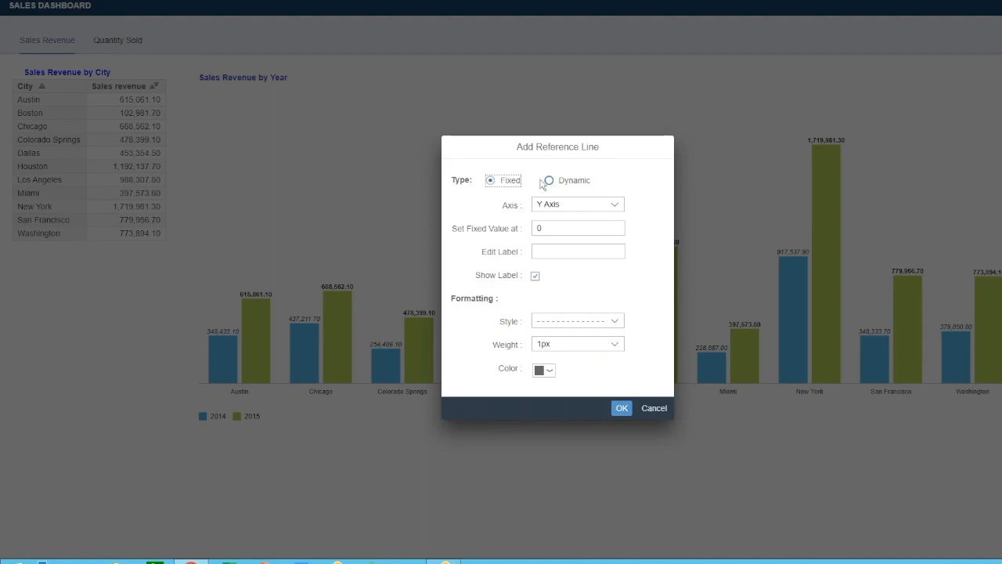
{"action": "mouse_move", "coordinate": [550, 184]}
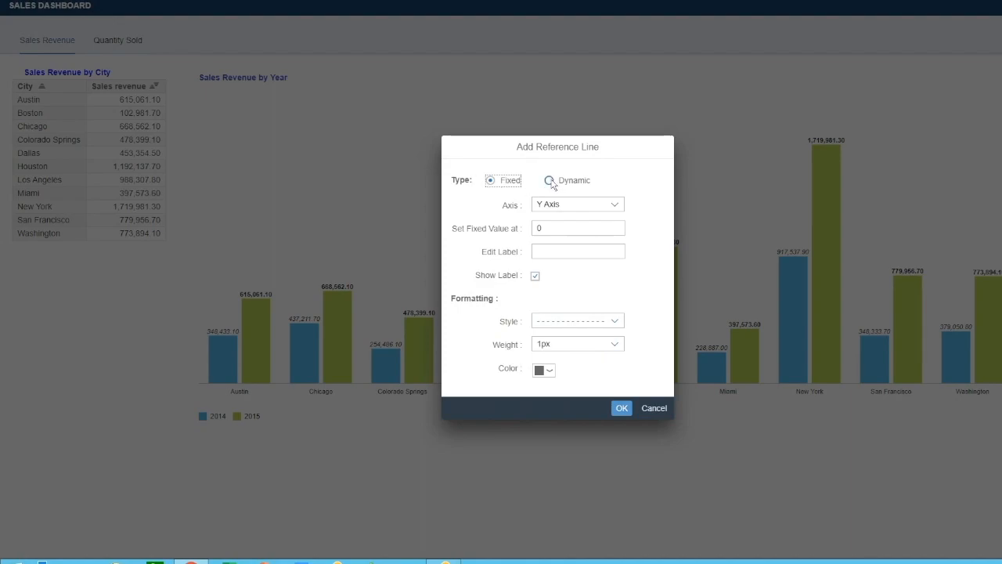
Add a dynamic Average reference line on Sales revenue, with label, to the chart.
{"action": "left_click", "coordinate": [549, 179]}
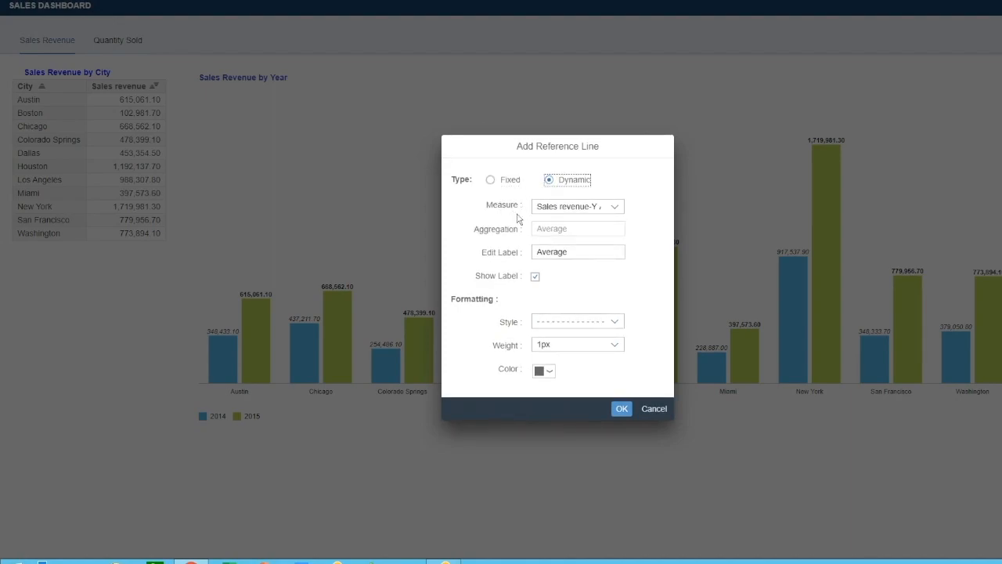
{"action": "left_click", "coordinate": [614, 206]}
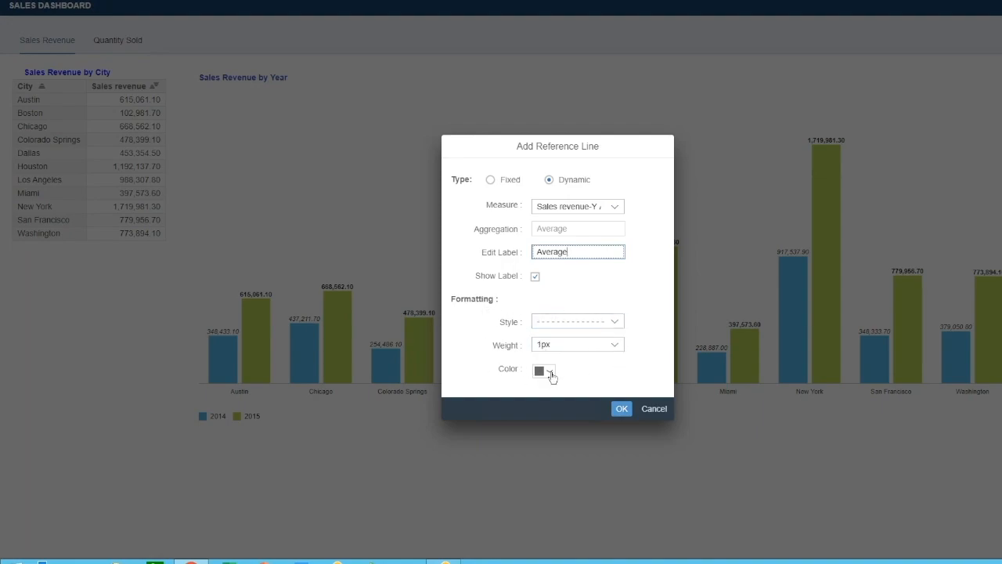
{"action": "left_click", "coordinate": [540, 370]}
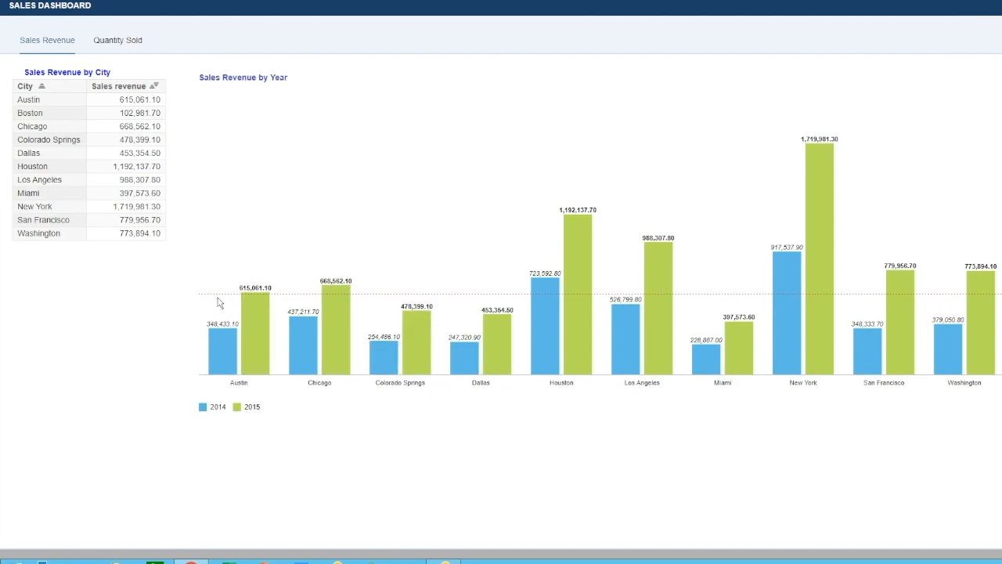
{"action": "mouse_move", "coordinate": [644, 296]}
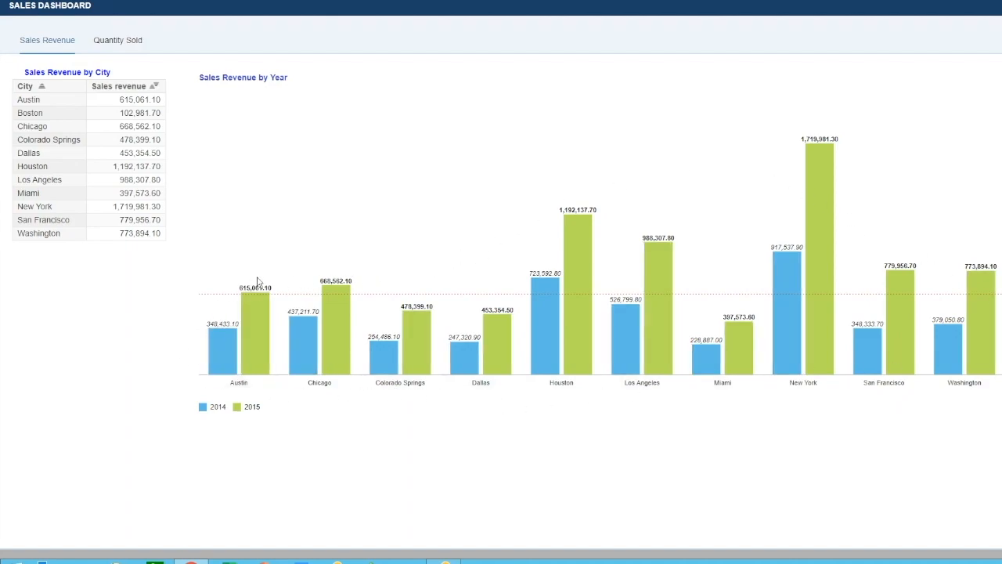
{"action": "mouse_move", "coordinate": [640, 234]}
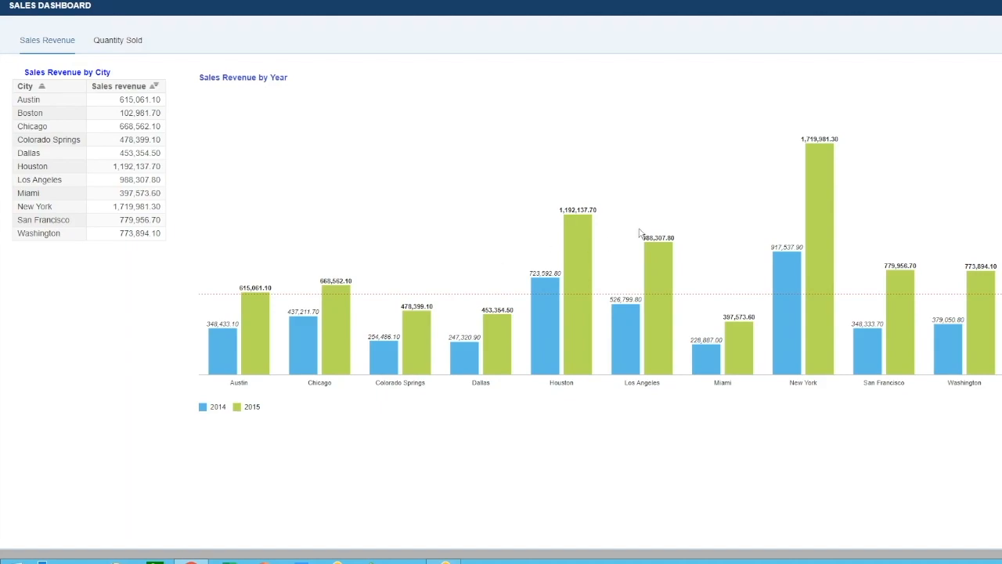
{"action": "mouse_move", "coordinate": [594, 176]}
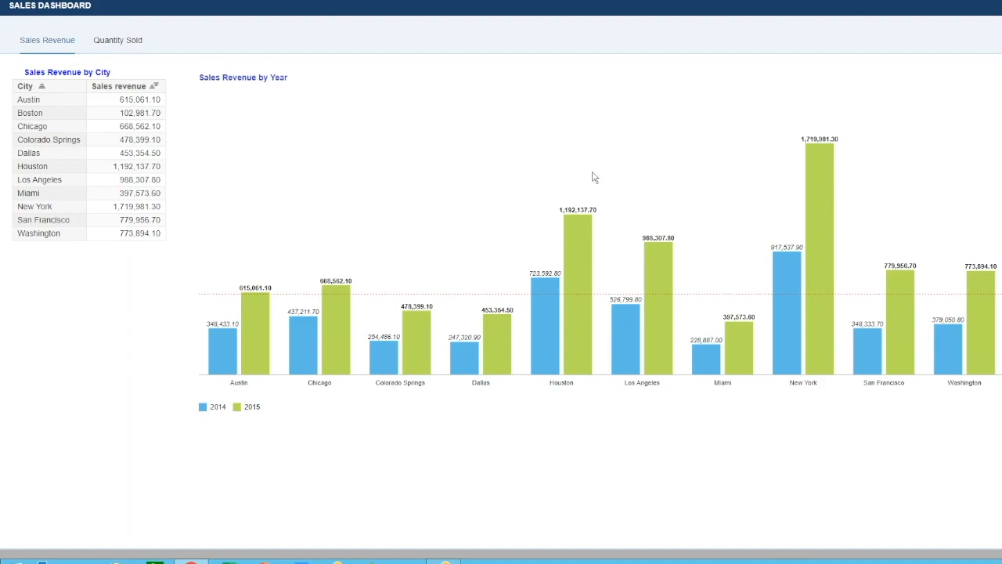
{"action": "mouse_move", "coordinate": [568, 170]}
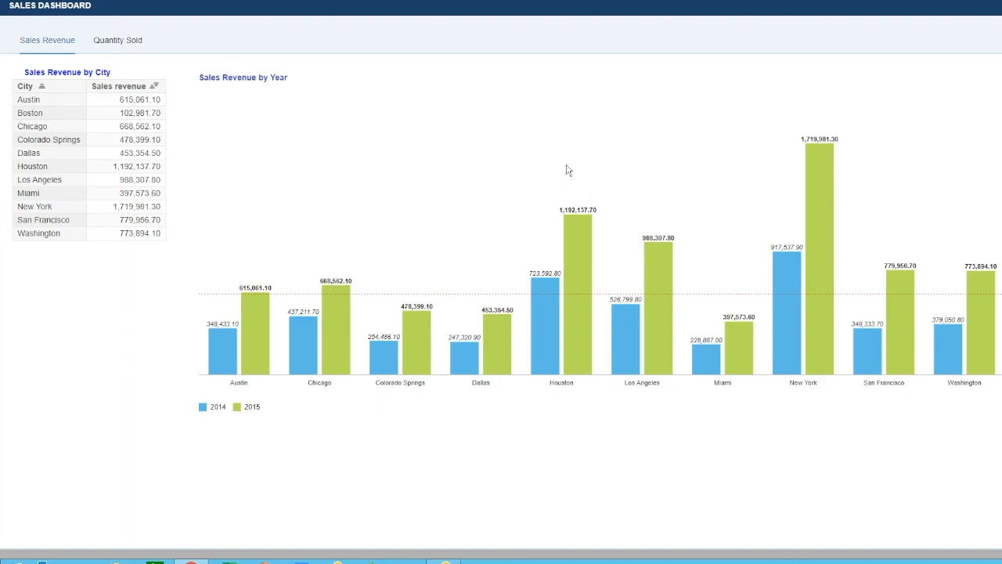